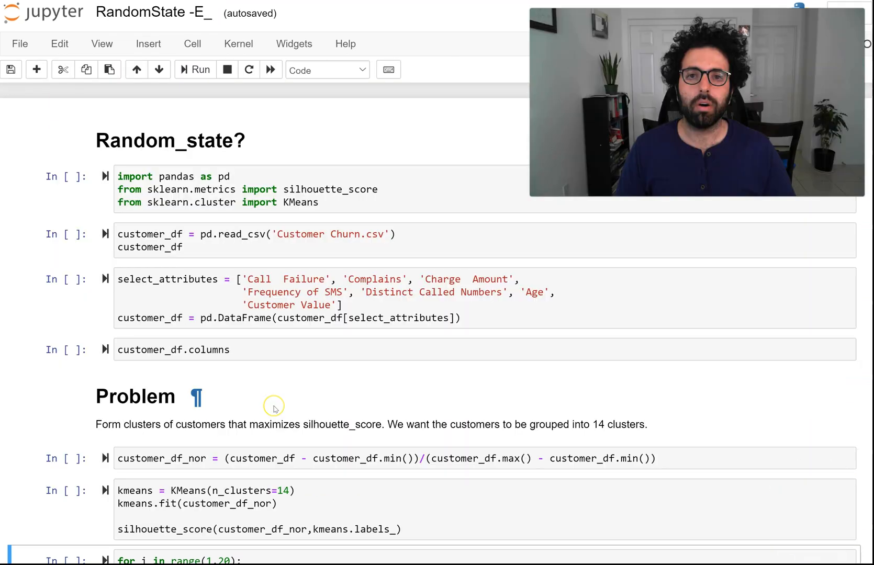
{"action": "mouse_move", "coordinate": [273, 408]}
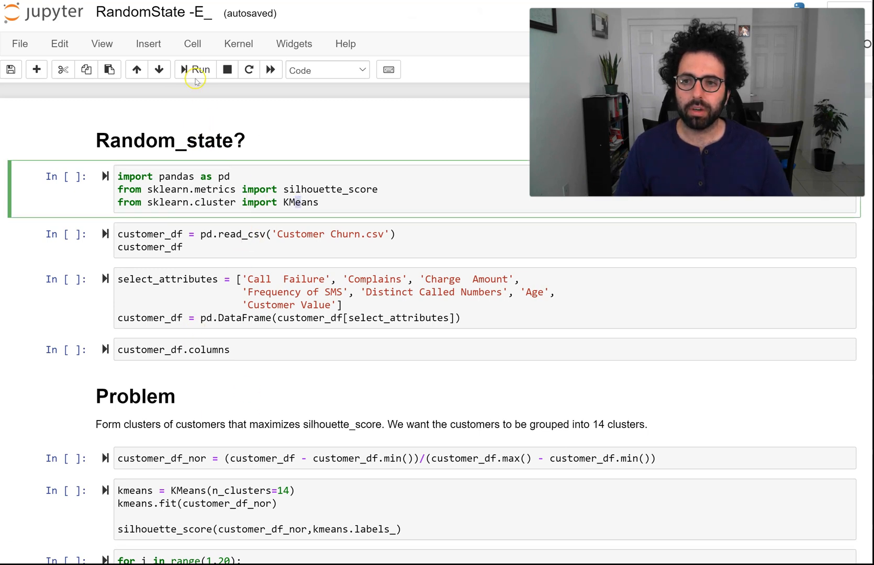
- Run the imports and load Customer Churn.csv into a 3150 × 14 table
{"action": "left_click", "coordinate": [194, 69]}
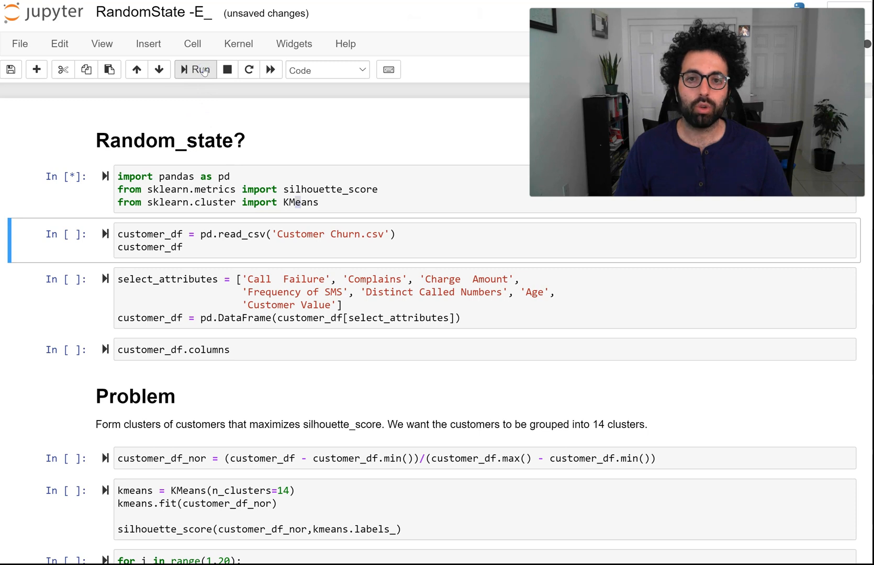
{"action": "left_click", "coordinate": [194, 69]}
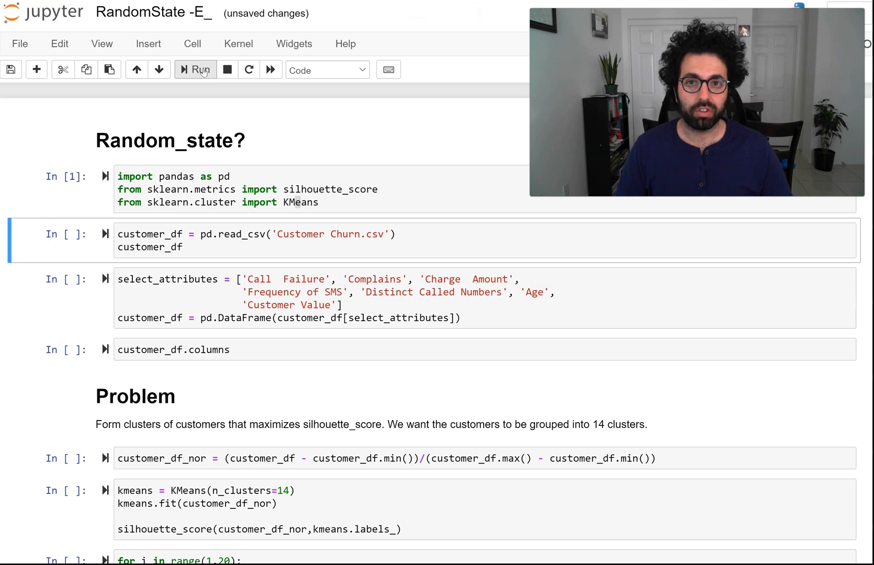
{"action": "left_click", "coordinate": [195, 70]}
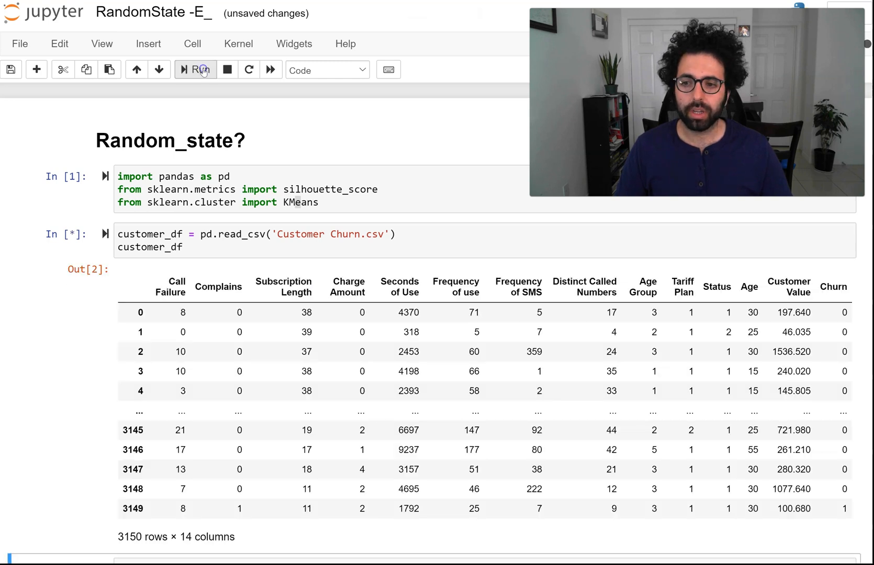
{"action": "left_click", "coordinate": [194, 70]}
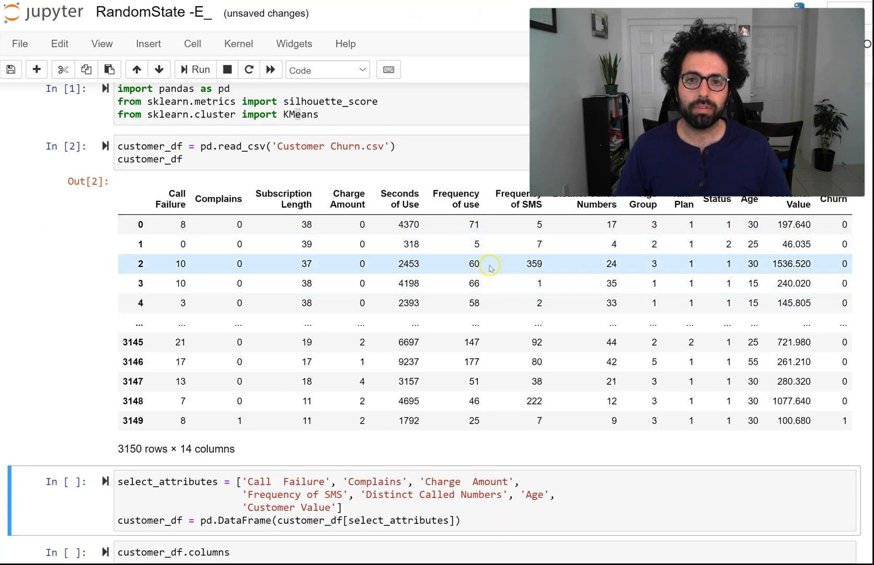
{"action": "scroll", "scroll_direction": "down", "scroll_amount": 3}
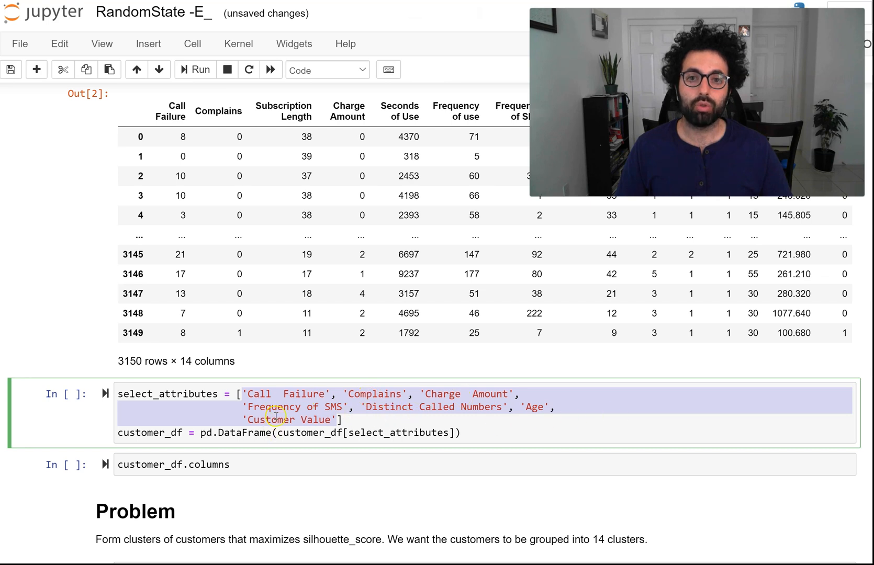
{"action": "mouse_move", "coordinate": [276, 383]}
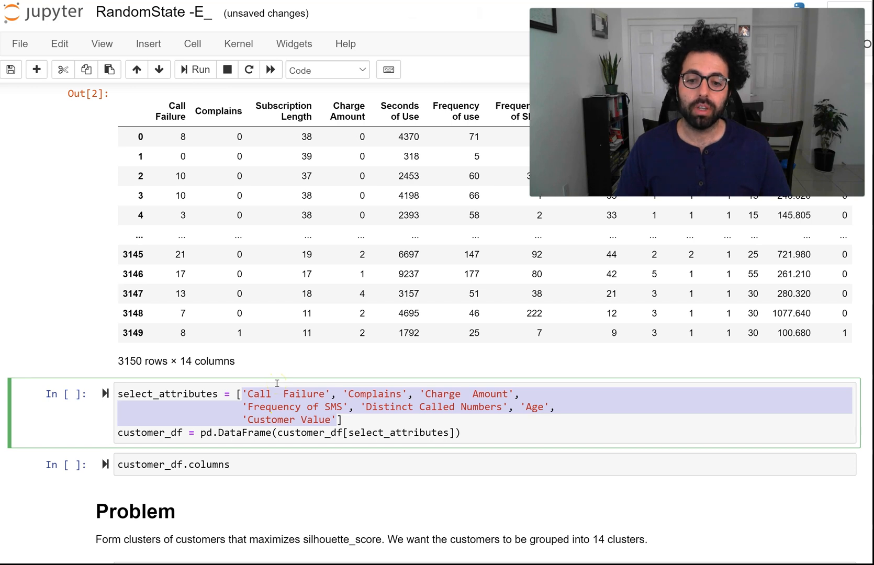
- Reduce customer_df to the seven chosen attributes and list their column names
{"action": "left_click", "coordinate": [268, 432]}
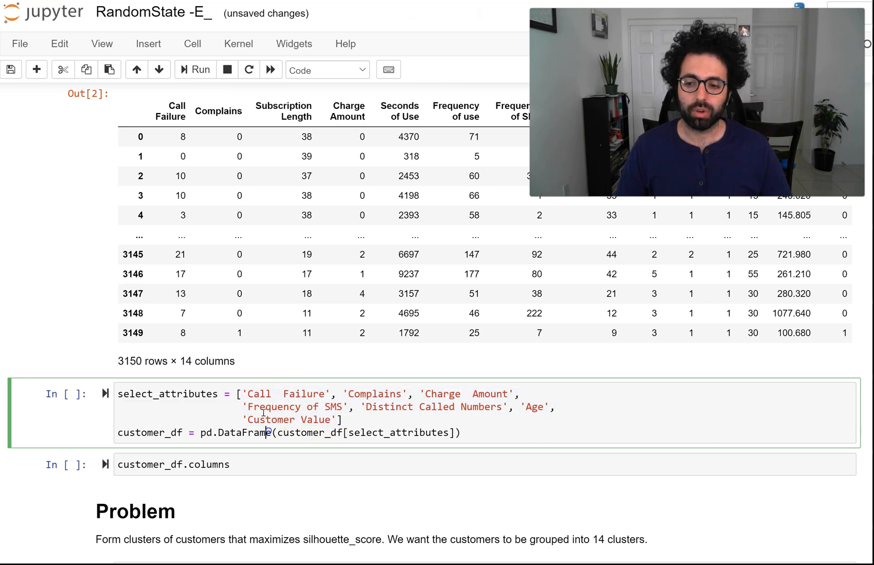
{"action": "left_click", "coordinate": [195, 70]}
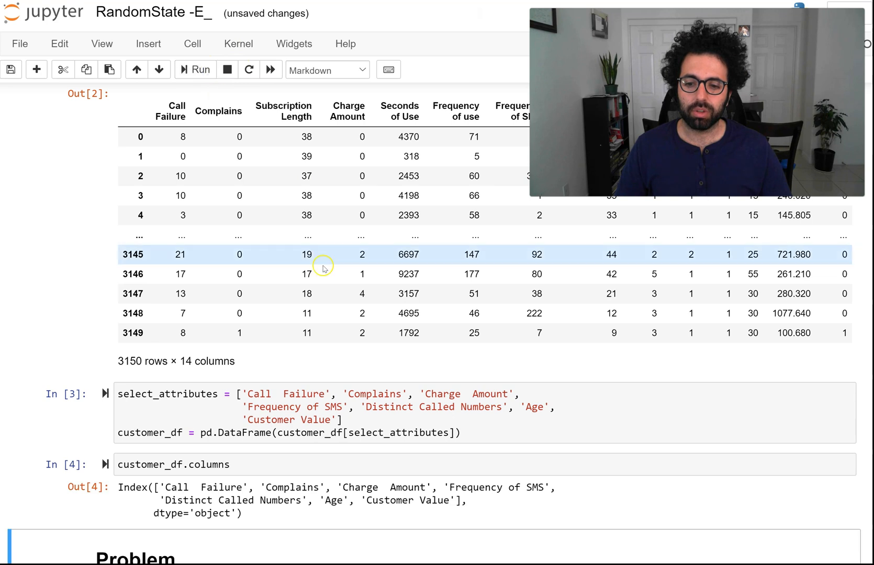
{"action": "scroll", "scroll_direction": "down", "scroll_amount": 3}
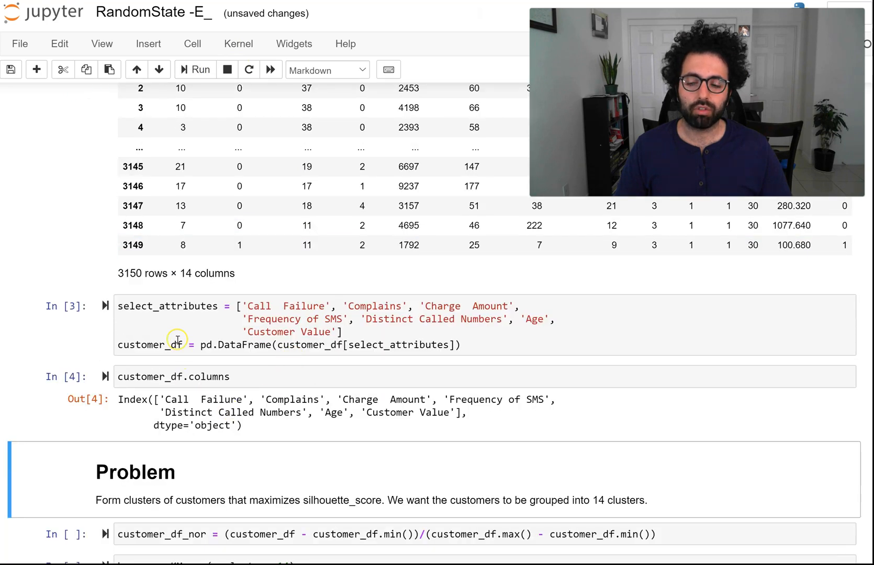
{"action": "scroll", "scroll_direction": "down", "scroll_amount": 3}
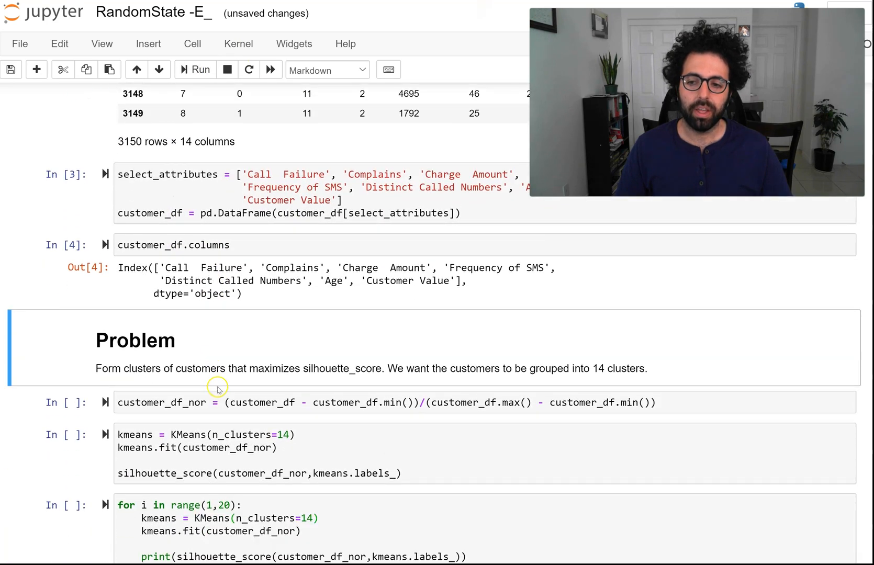
{"action": "mouse_move", "coordinate": [210, 364]}
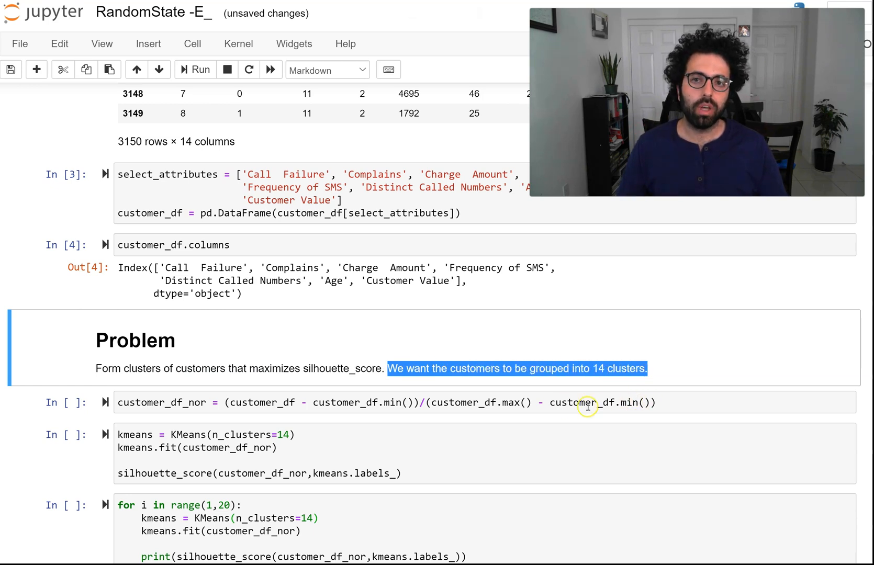
{"action": "mouse_move", "coordinate": [326, 425]}
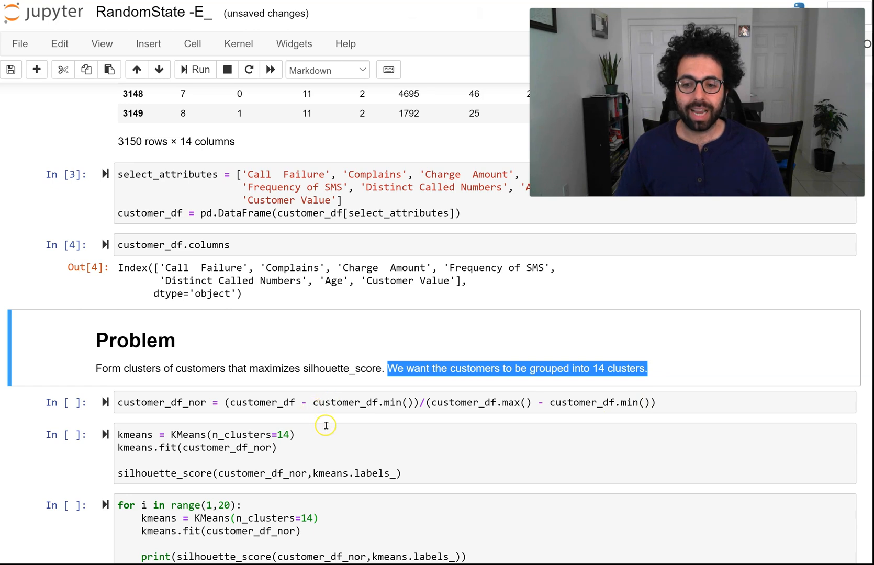
- Run the min-max normalization to create customer_df_nor, then review the KMeans cells
{"action": "left_click", "coordinate": [335, 402]}
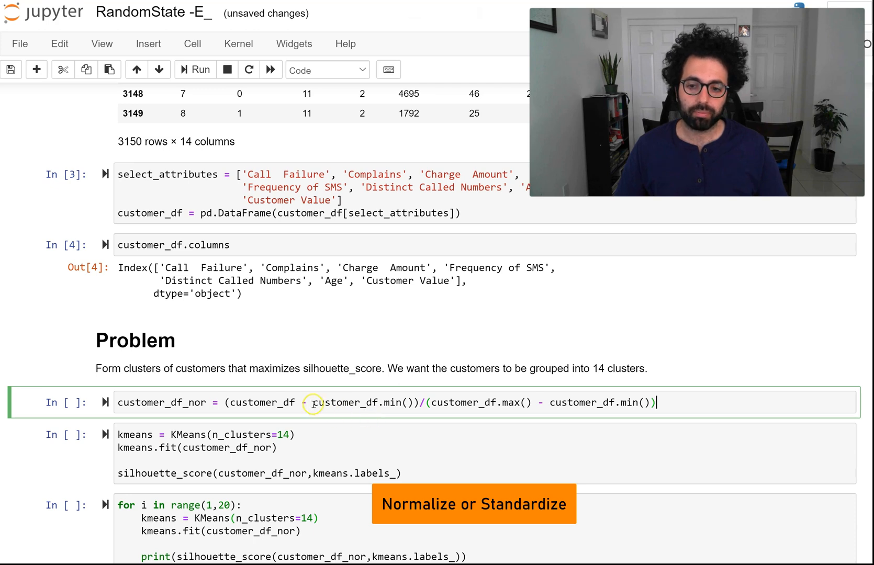
{"action": "left_click", "coordinate": [194, 70]}
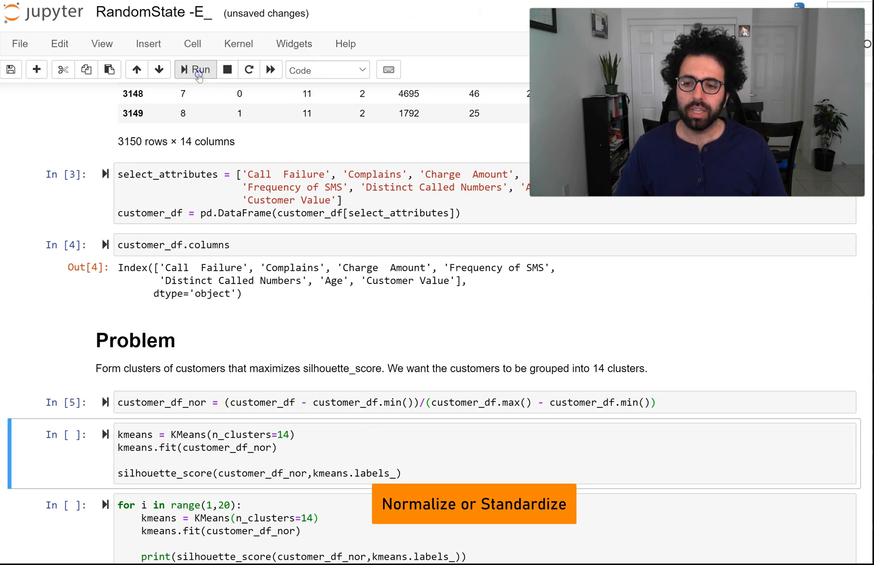
{"action": "mouse_move", "coordinate": [30, 407]}
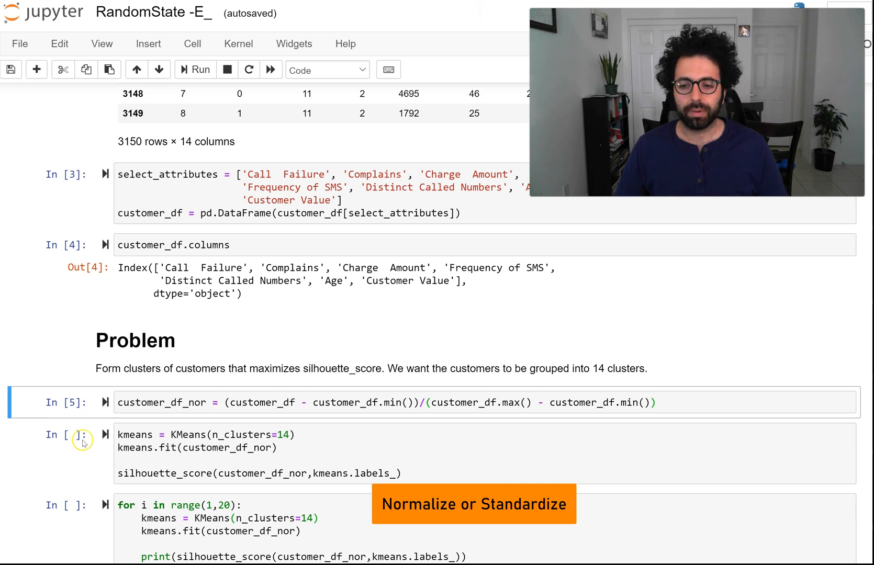
{"action": "left_click", "coordinate": [211, 434]}
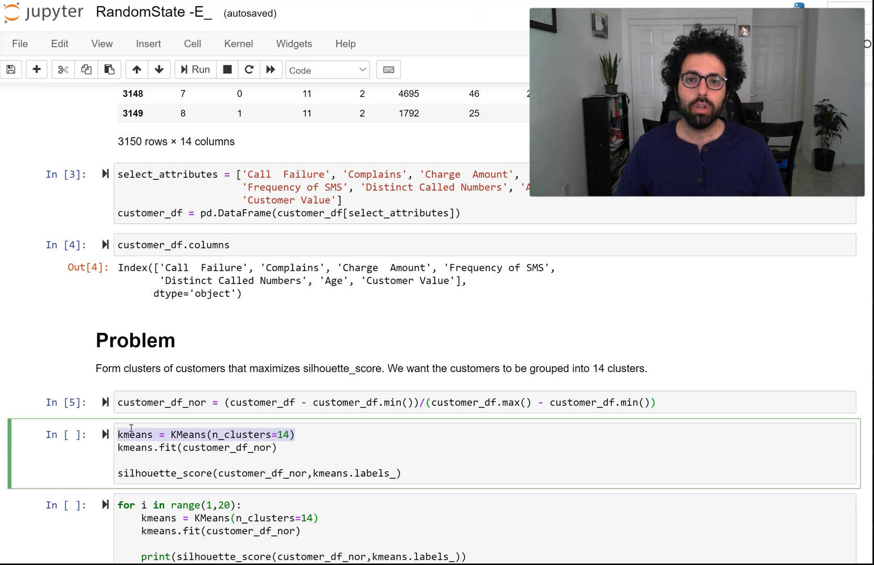
{"action": "scroll", "scroll_direction": "up", "scroll_amount": 3}
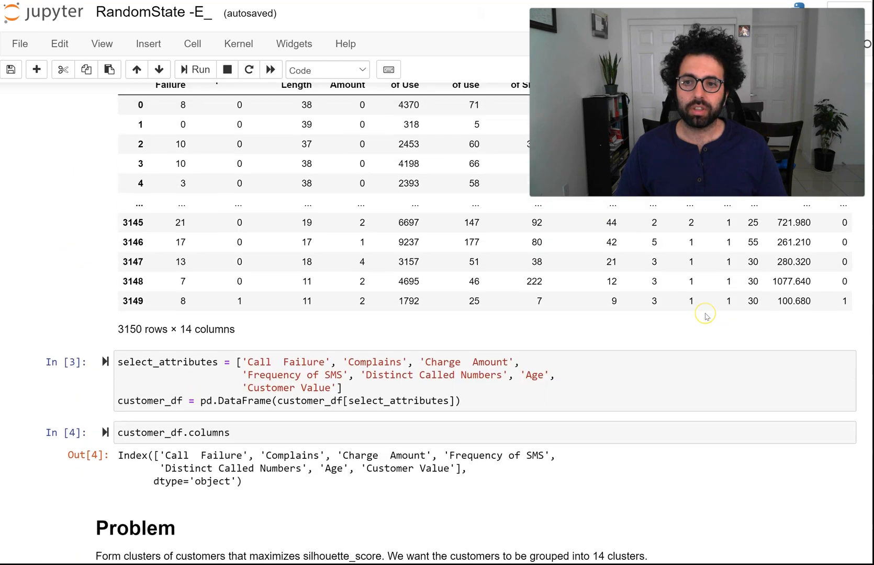
{"action": "scroll", "scroll_direction": "up", "scroll_amount": 3}
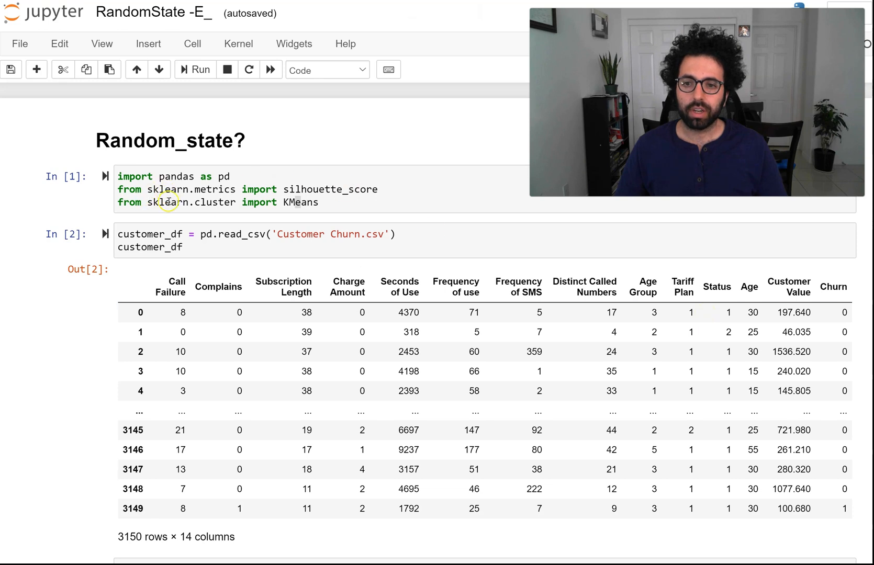
{"action": "scroll", "scroll_direction": "down", "scroll_amount": 3}
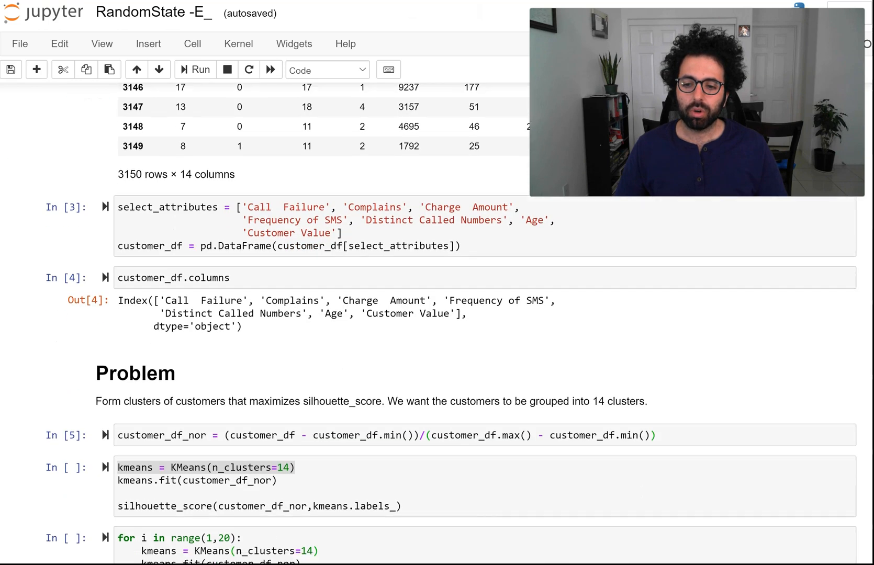
{"action": "scroll", "scroll_direction": "down", "scroll_amount": 3}
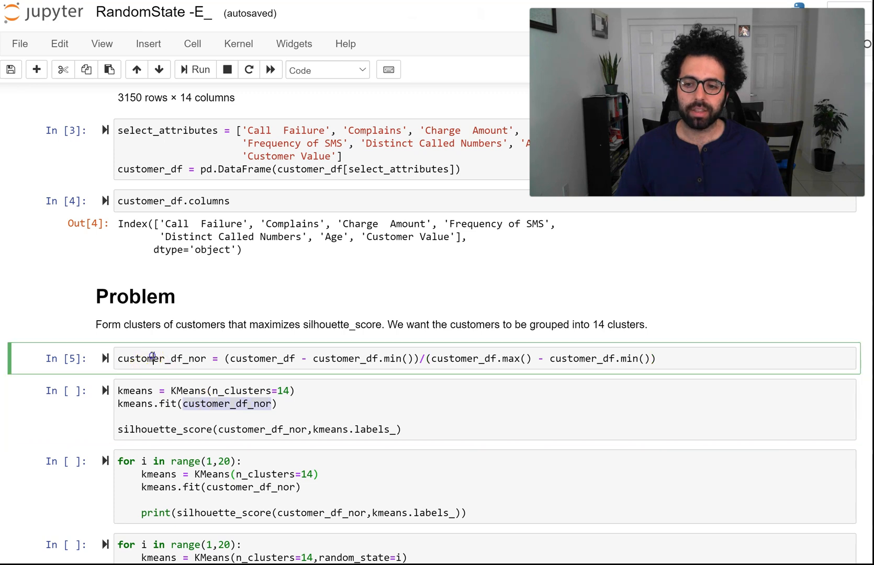
- Fit KMeans with 14 clusters, printing a silhouette score of about 0.346
{"action": "left_click", "coordinate": [228, 404]}
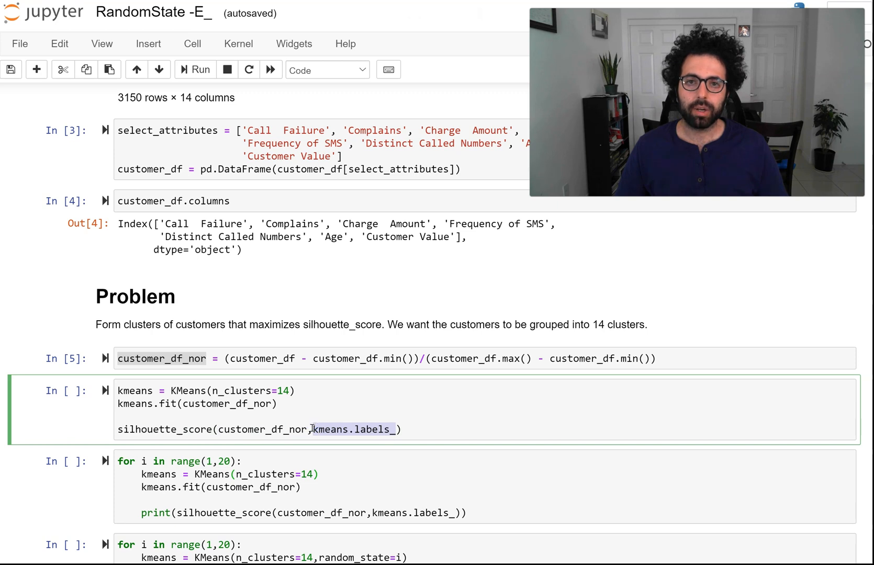
{"action": "mouse_move", "coordinate": [331, 419]}
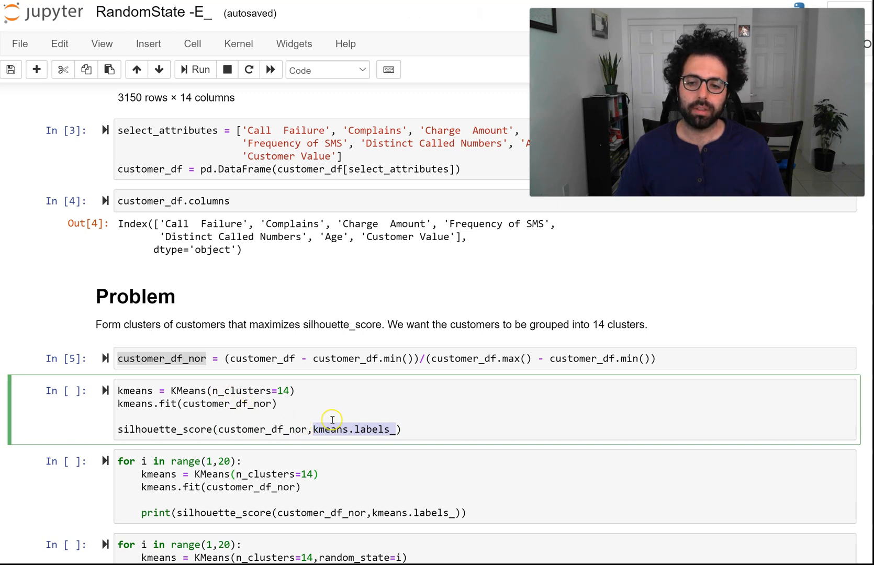
{"action": "left_click", "coordinate": [195, 70]}
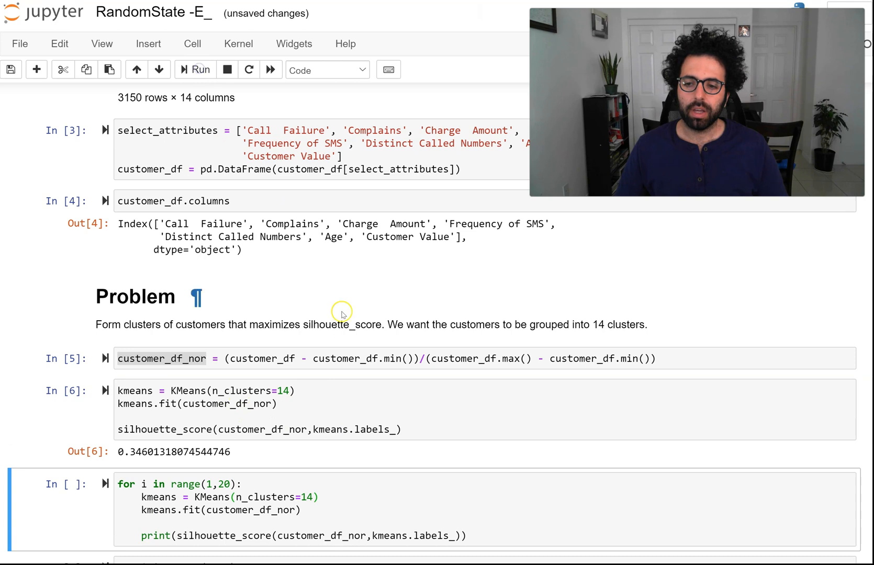
{"action": "scroll", "scroll_direction": "down", "scroll_amount": 3}
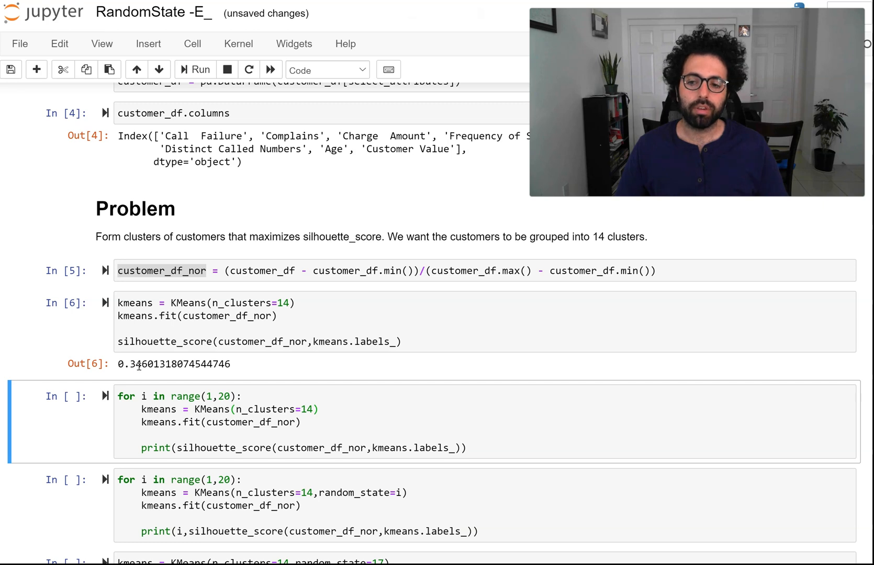
- Rerun the 14-cluster KMeans fit repeatedly, getting scores 0.356, 0.312, 0.336
{"action": "left_click", "coordinate": [198, 70]}
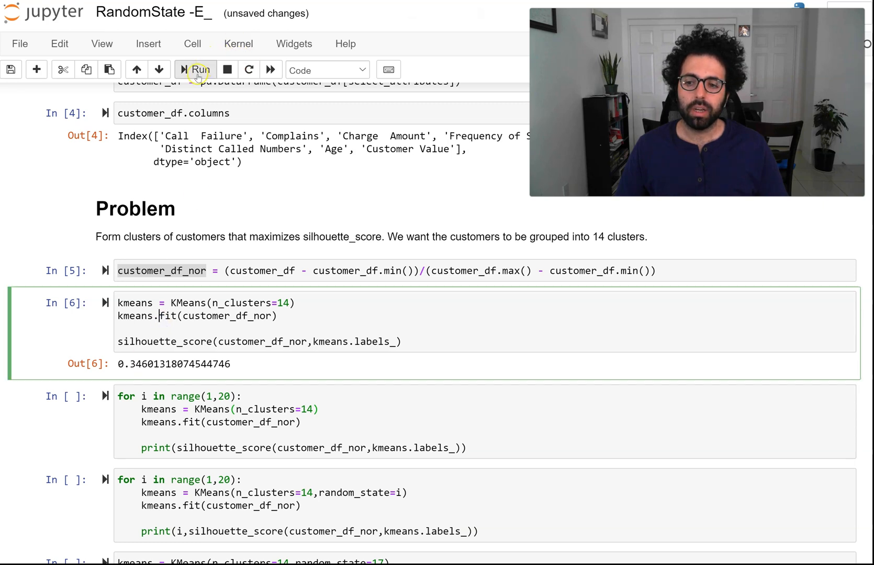
{"action": "left_click", "coordinate": [199, 69]}
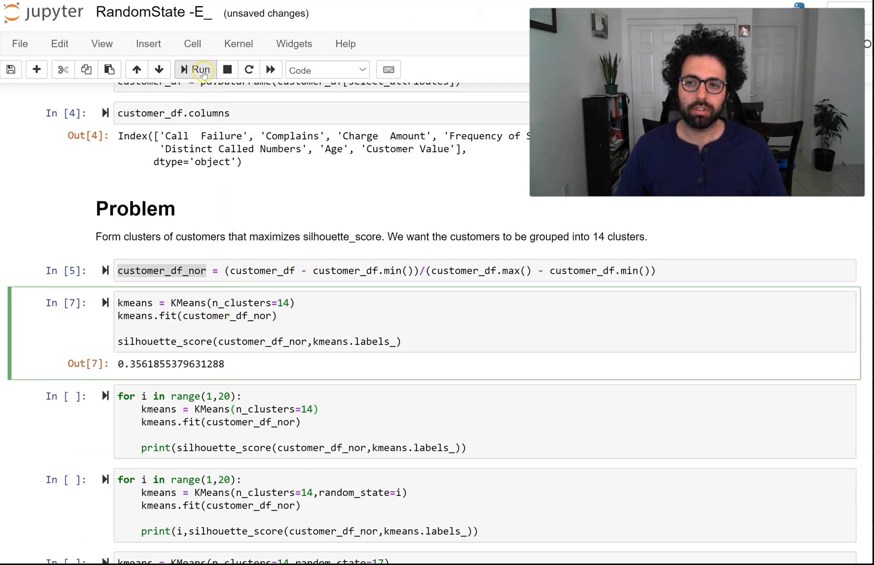
{"action": "left_click", "coordinate": [202, 69]}
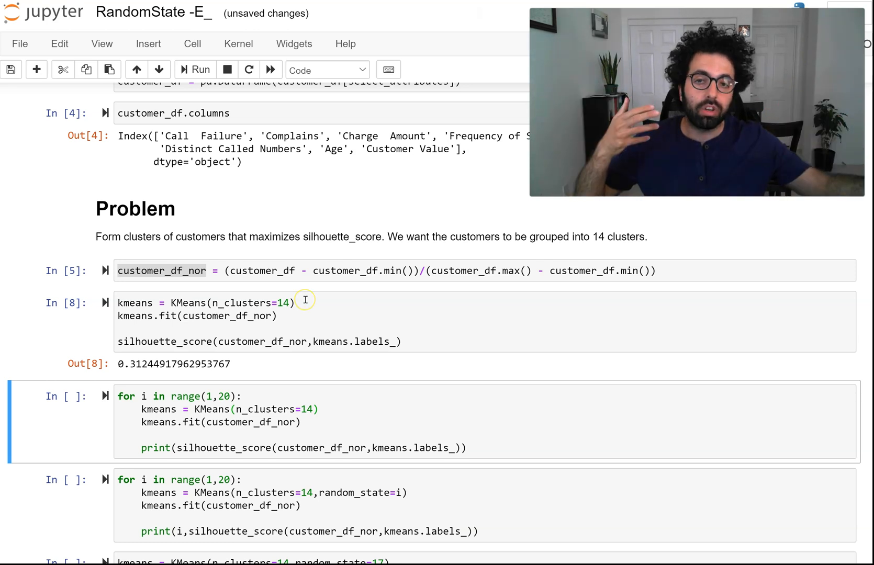
{"action": "mouse_move", "coordinate": [397, 212]}
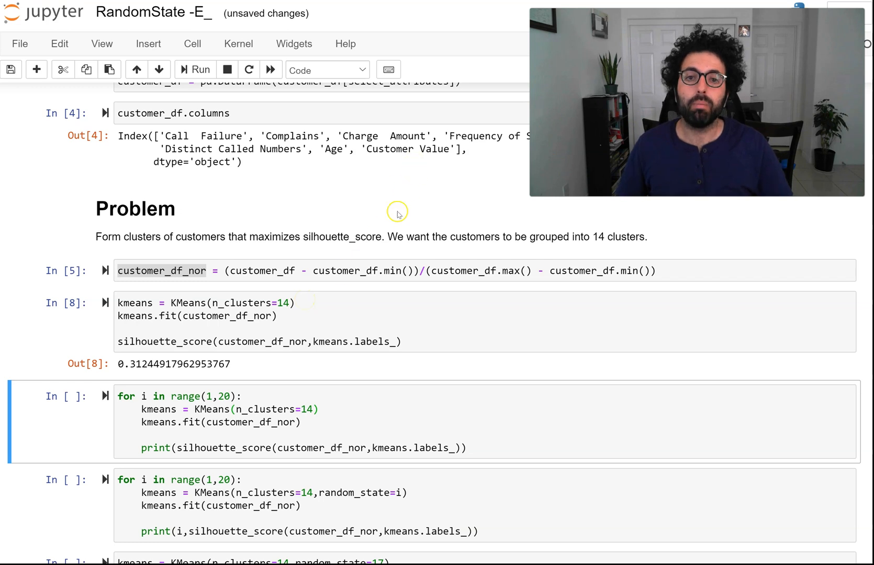
{"action": "left_click", "coordinate": [201, 69]}
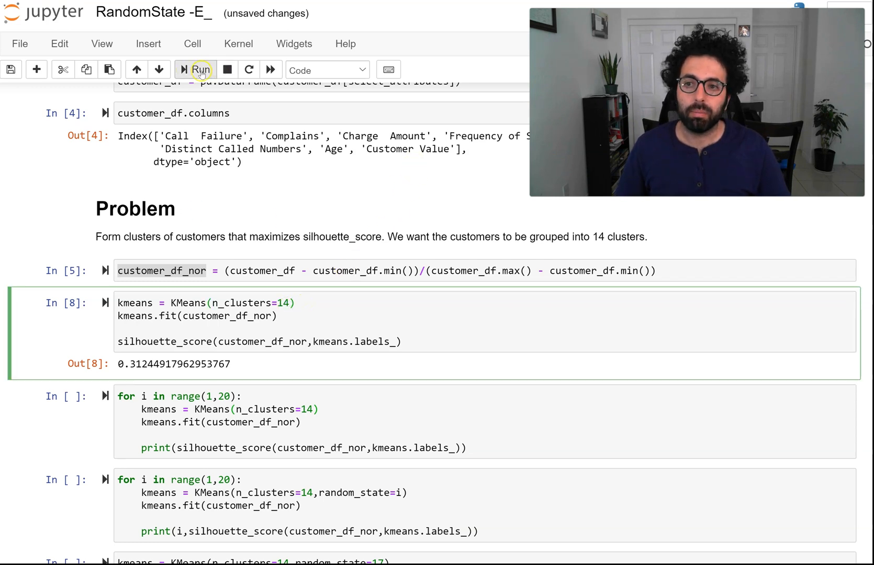
{"action": "left_click", "coordinate": [199, 70]}
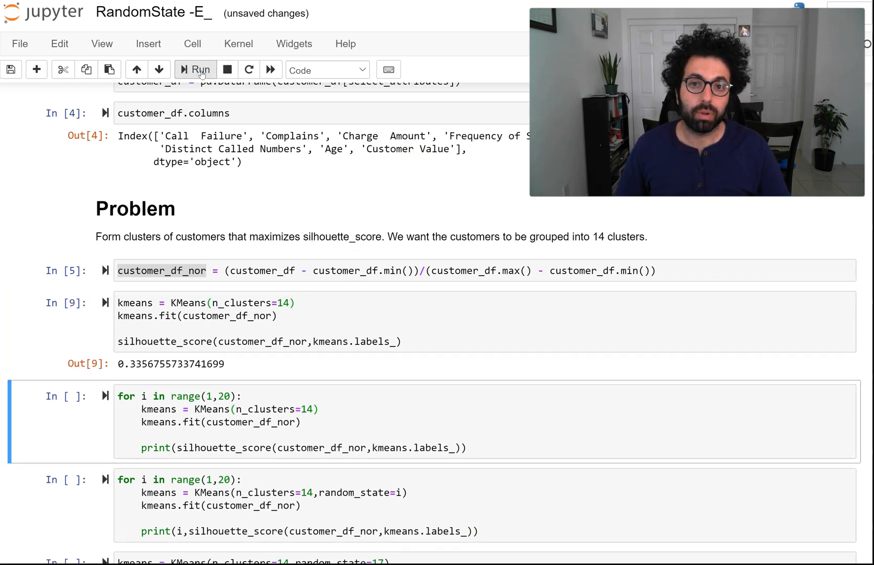
- Run the single fit (0.357) and the unseeded 19-iteration loop twice, comparing score lists
{"action": "left_click", "coordinate": [195, 69]}
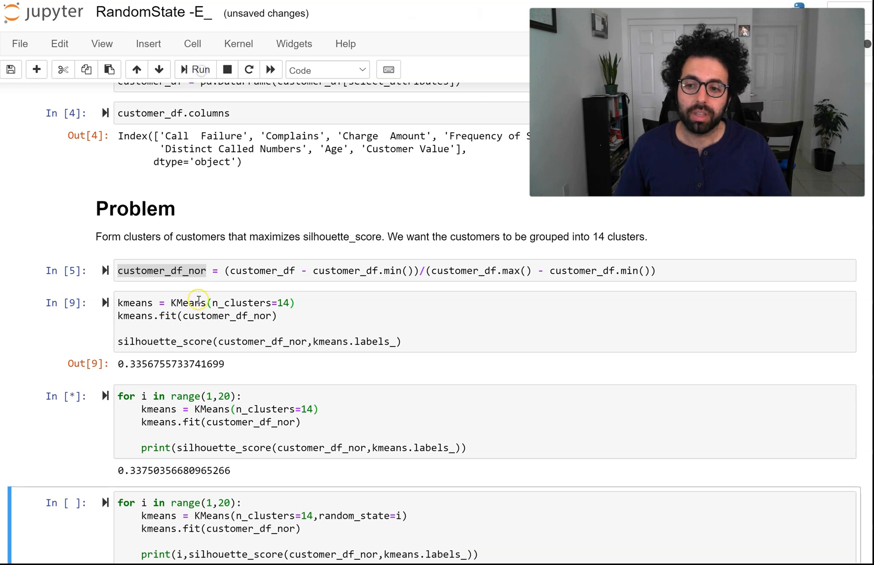
{"action": "left_click", "coordinate": [194, 70]}
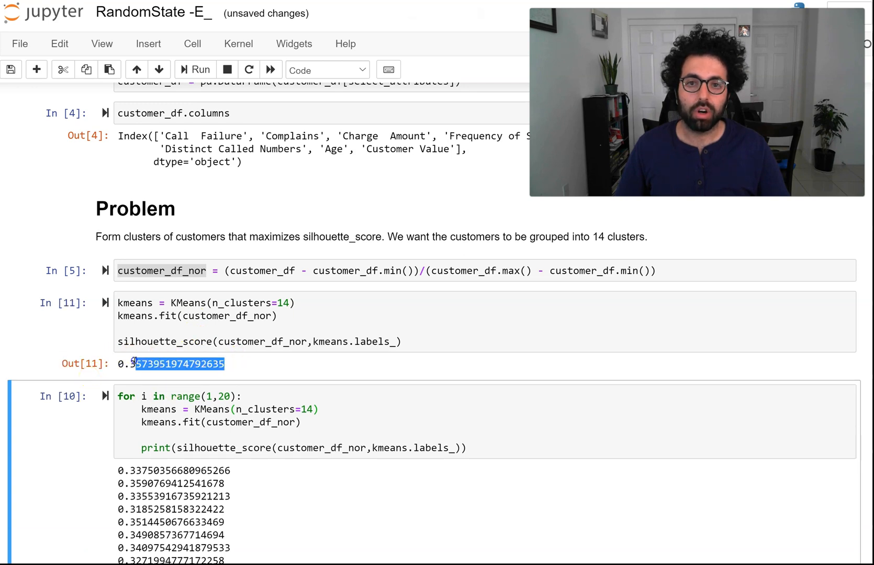
{"action": "scroll", "scroll_direction": "down", "scroll_amount": 3}
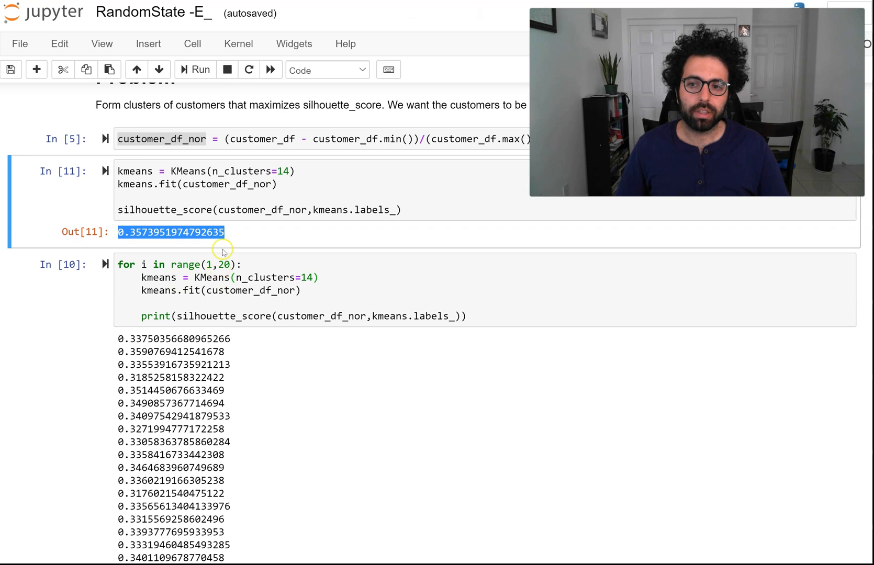
{"action": "scroll", "scroll_direction": "down", "scroll_amount": 3}
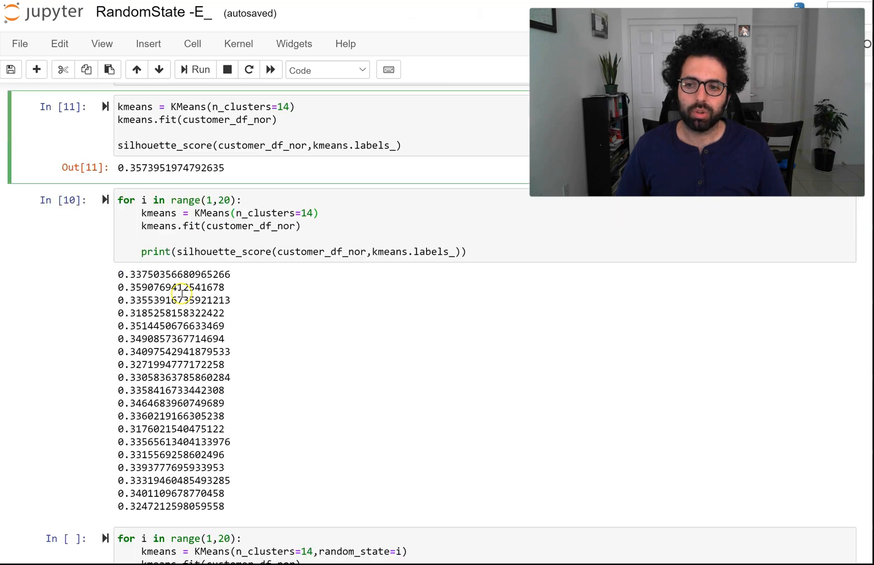
{"action": "scroll", "scroll_direction": "down", "scroll_amount": 3}
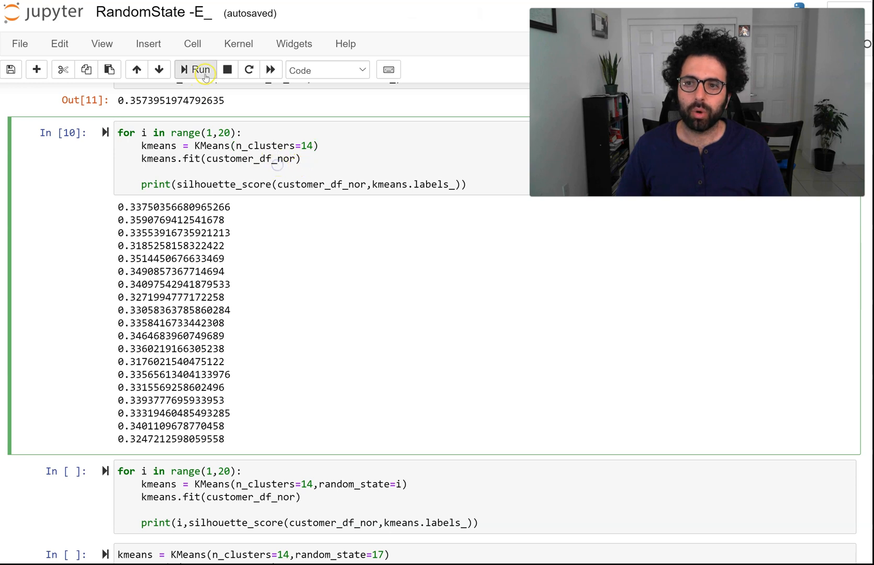
{"action": "left_click", "coordinate": [195, 69]}
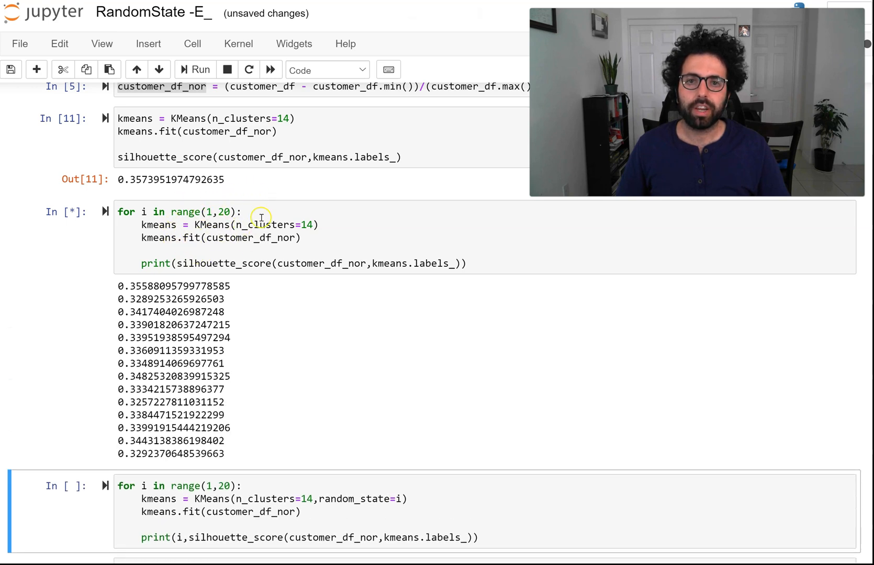
{"action": "left_click", "coordinate": [194, 69]}
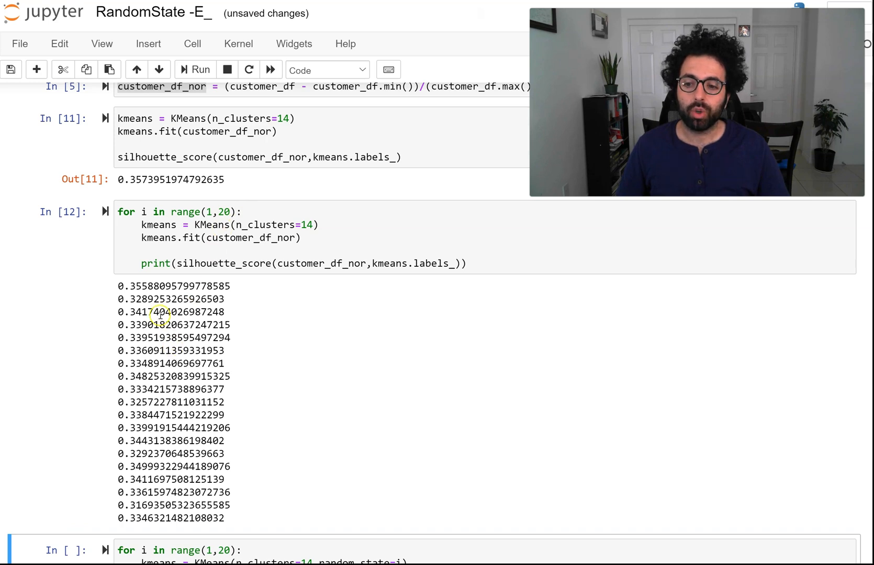
{"action": "mouse_move", "coordinate": [189, 343]}
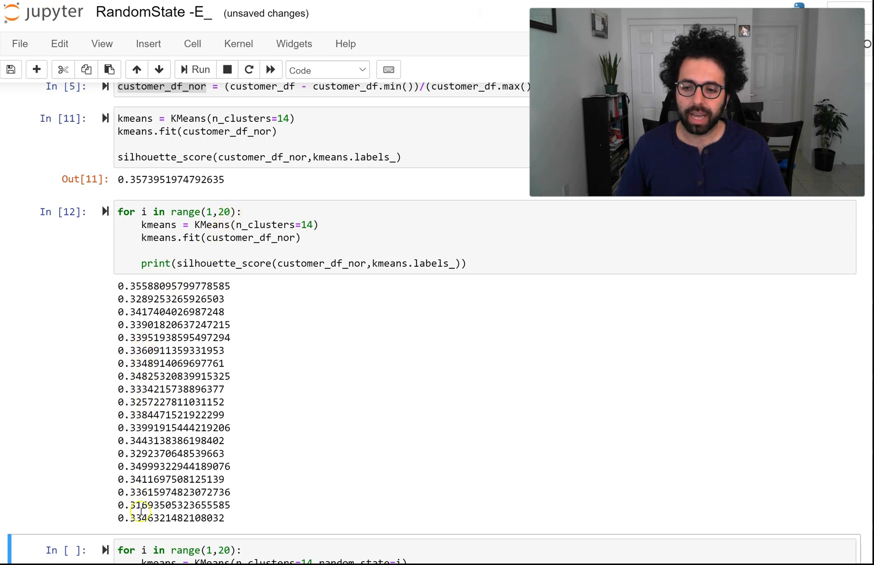
{"action": "mouse_move", "coordinate": [136, 417]}
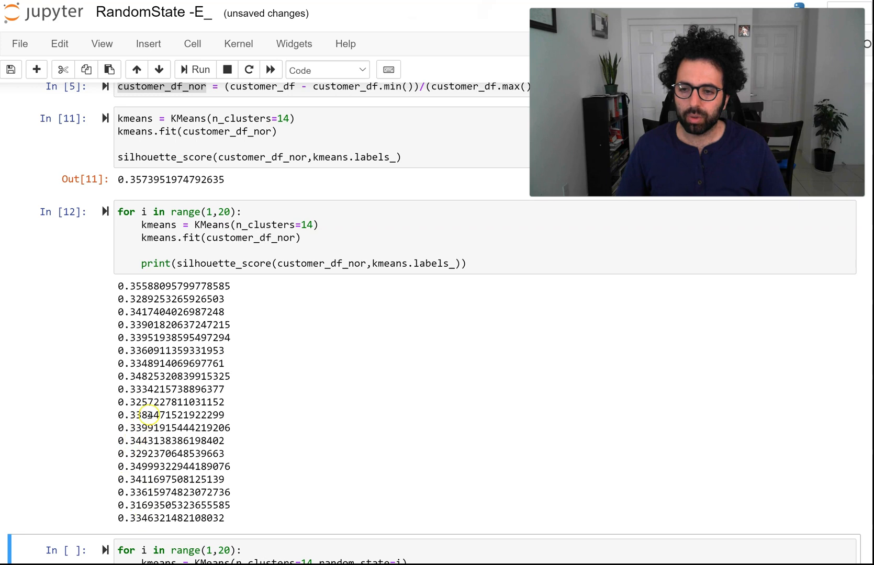
{"action": "mouse_move", "coordinate": [130, 286]}
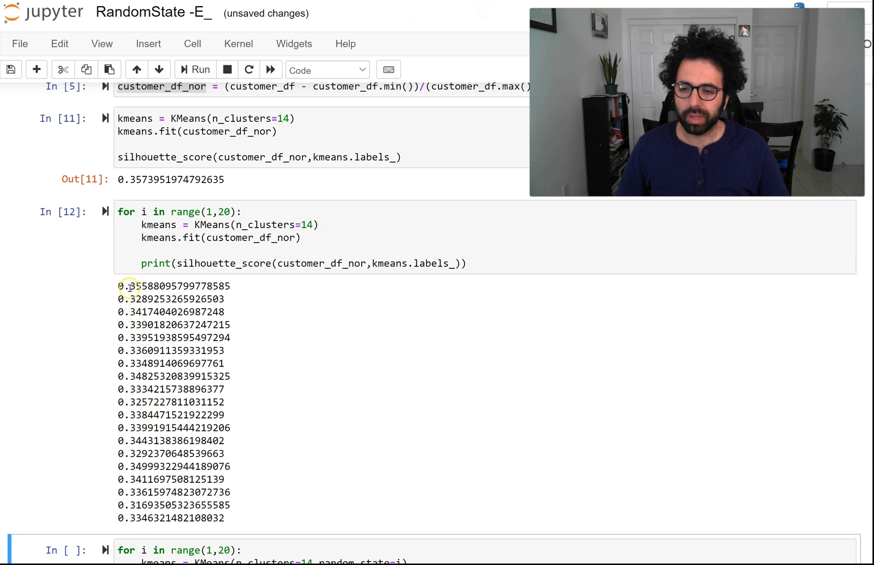
{"action": "mouse_move", "coordinate": [124, 270]}
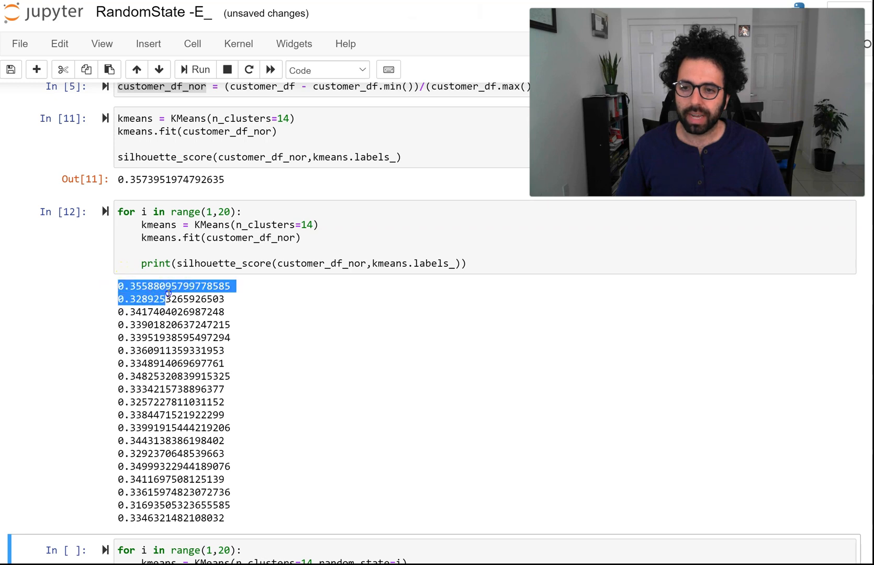
- Run the unseeded loop a third time and highlight its first score 0.3555441189671888
{"action": "left_click", "coordinate": [195, 70]}
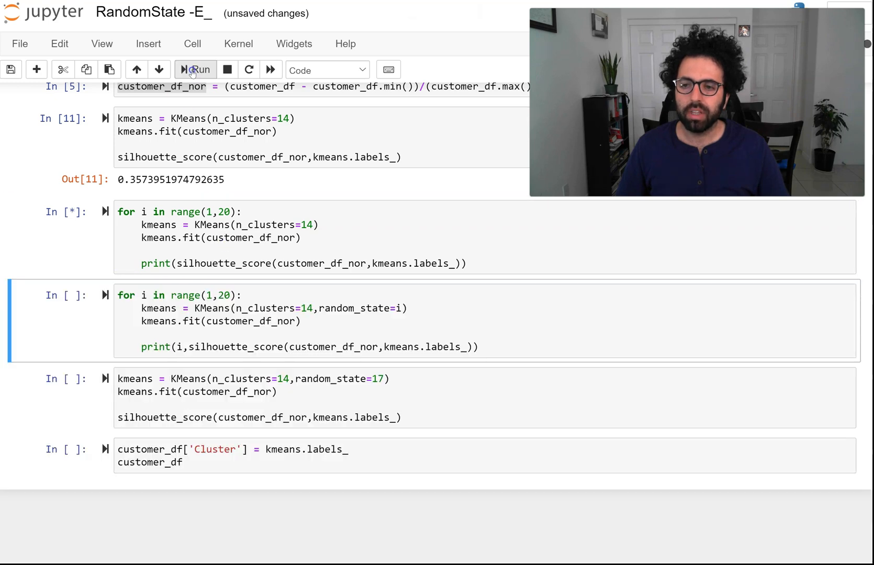
{"action": "left_click", "coordinate": [194, 69]}
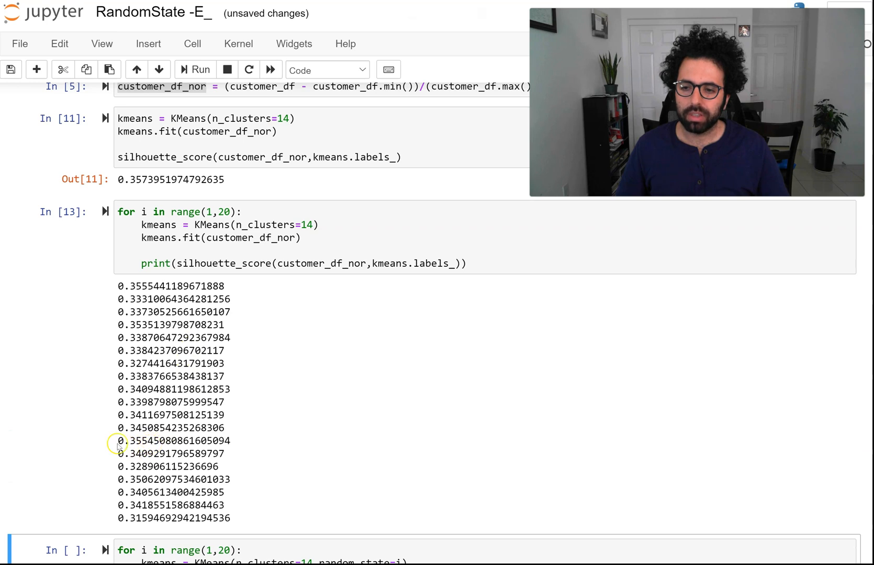
{"action": "double_click", "coordinate": [173, 440]}
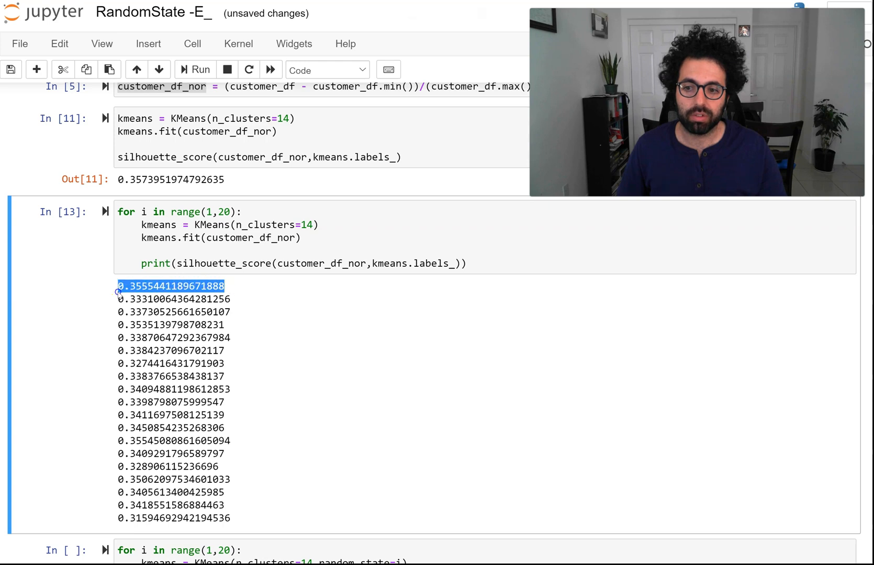
{"action": "mouse_move", "coordinate": [117, 294]}
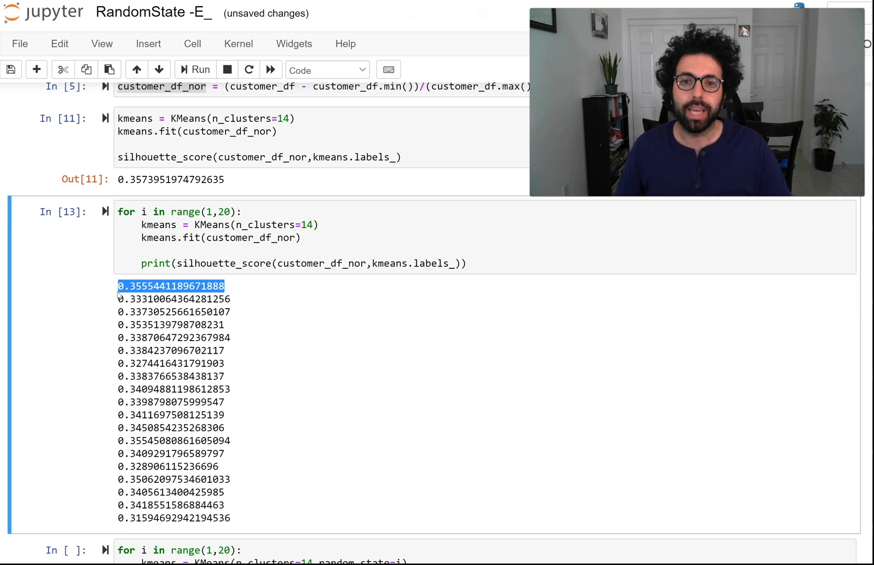
{"action": "scroll", "scroll_direction": "down", "scroll_amount": 3}
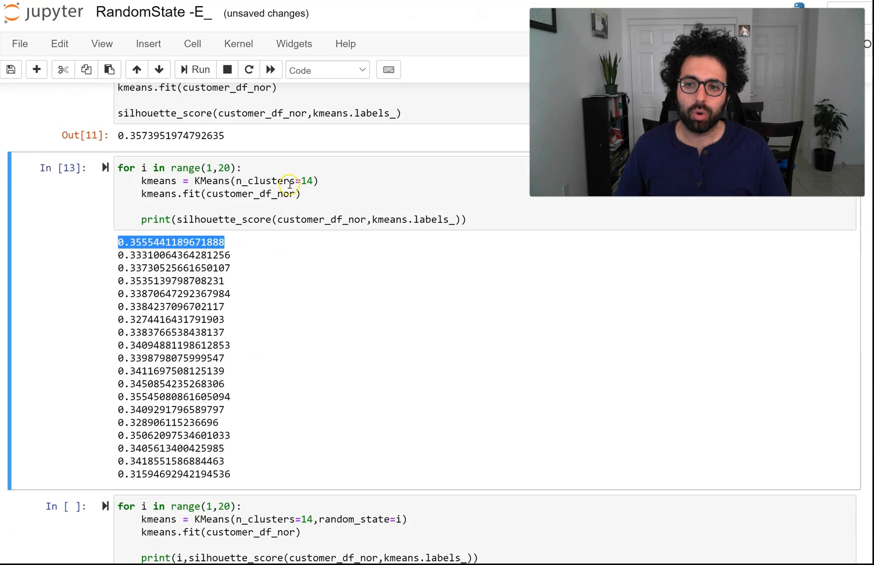
{"action": "scroll", "scroll_direction": "down", "scroll_amount": 3}
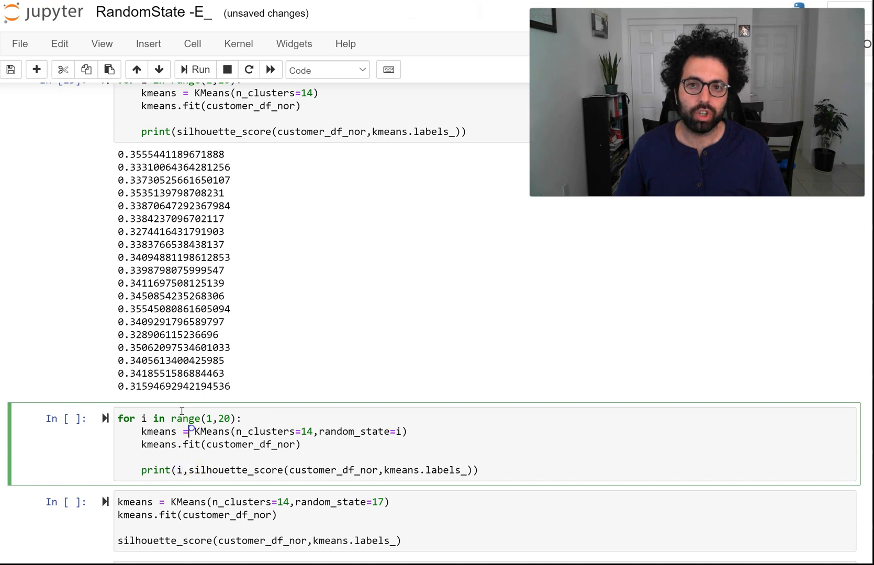
- Run the loop over random_state 1–19, showing seed 17 highest at 0.3635
{"action": "left_click", "coordinate": [195, 70]}
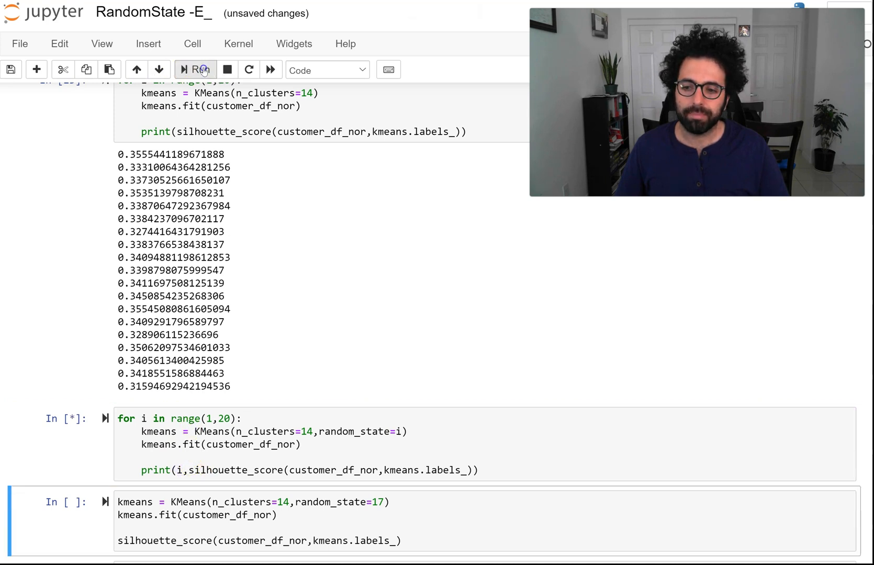
{"action": "left_click", "coordinate": [195, 70]}
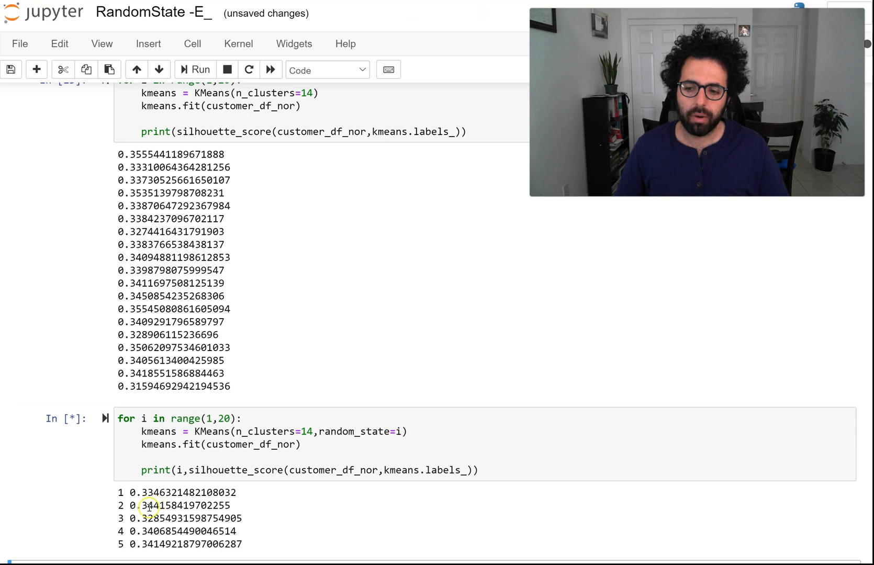
{"action": "scroll", "scroll_direction": "down", "scroll_amount": 3}
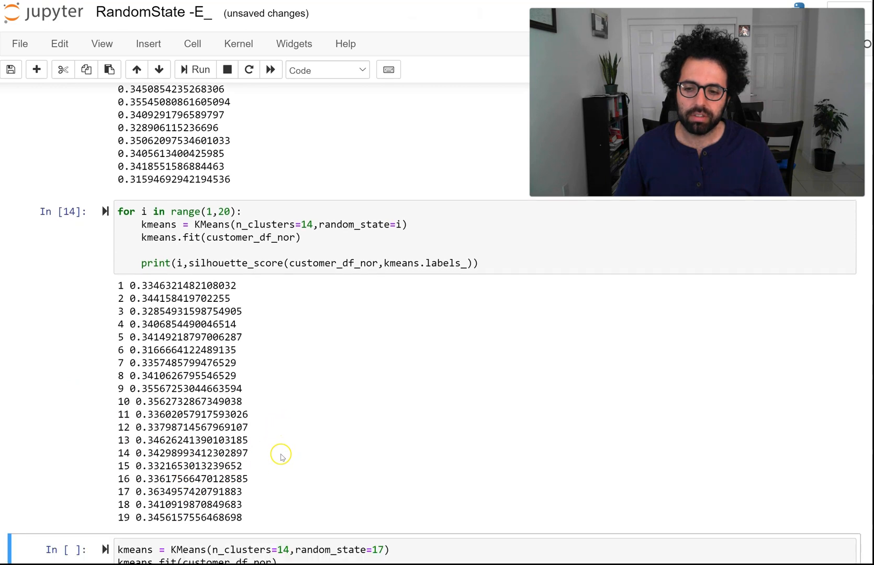
{"action": "scroll", "scroll_direction": "up", "scroll_amount": 3}
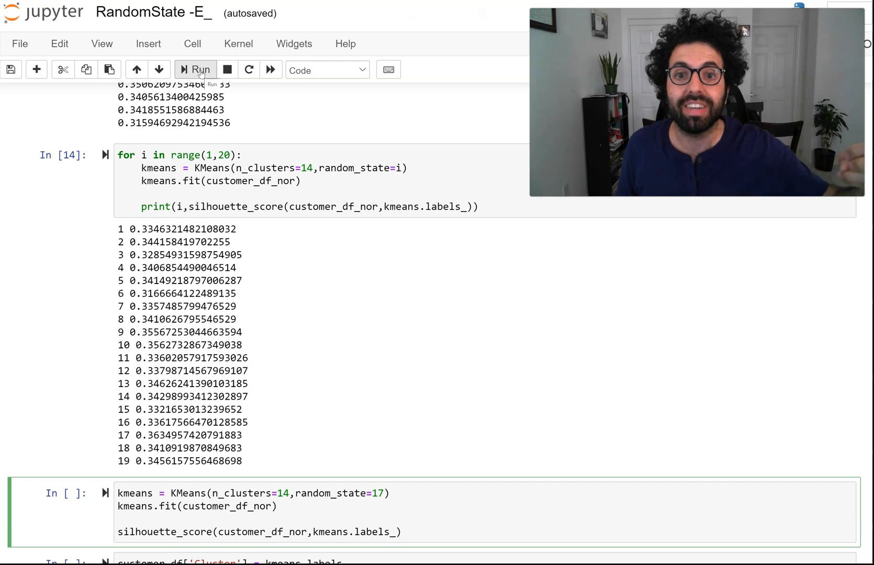
- Refit KMeans with random_state 17 (0.3635) and add its labels as a Cluster column in customer_df
{"action": "left_click", "coordinate": [195, 70]}
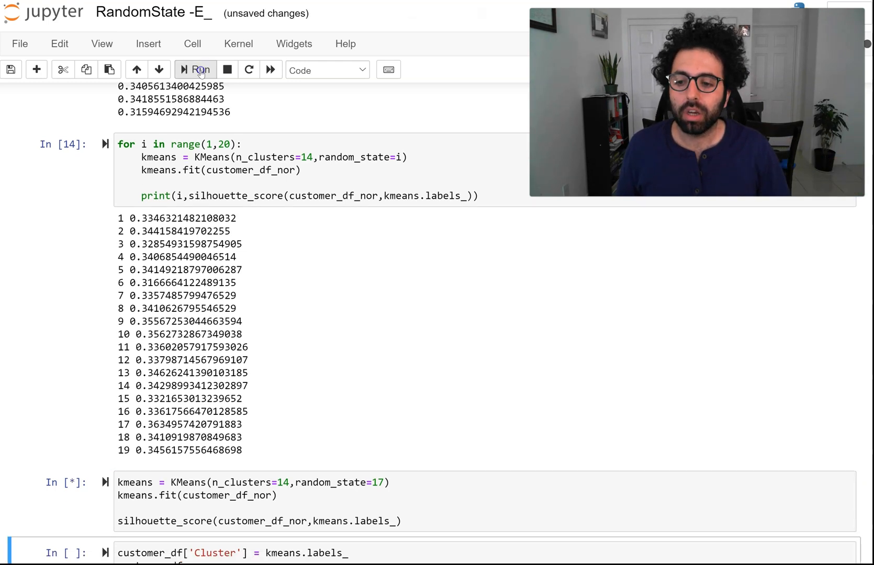
{"action": "left_click", "coordinate": [195, 69]}
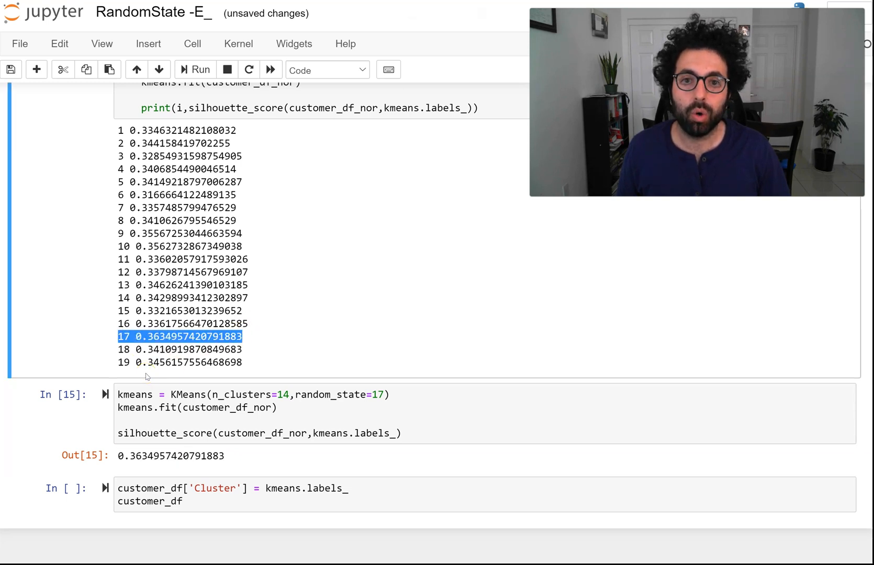
{"action": "left_click", "coordinate": [223, 495]}
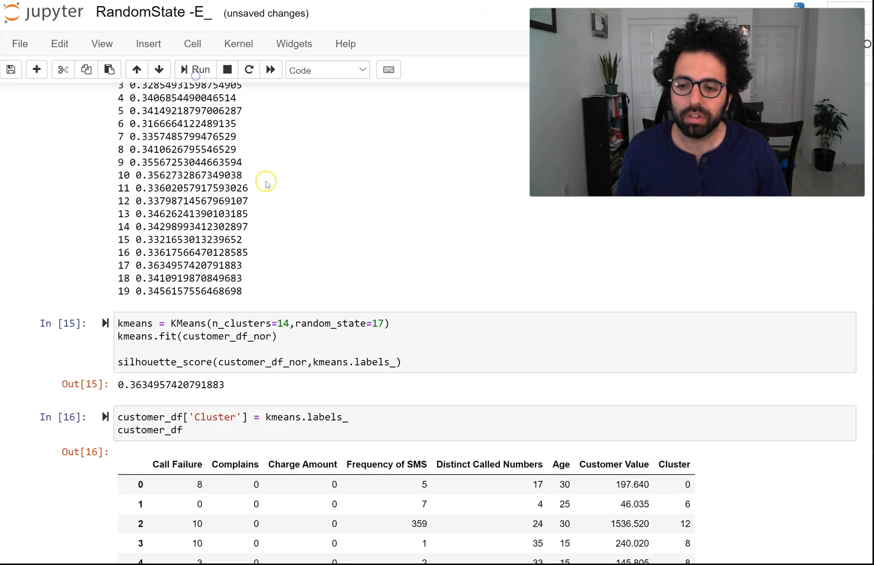
{"action": "scroll", "scroll_direction": "down", "scroll_amount": 3}
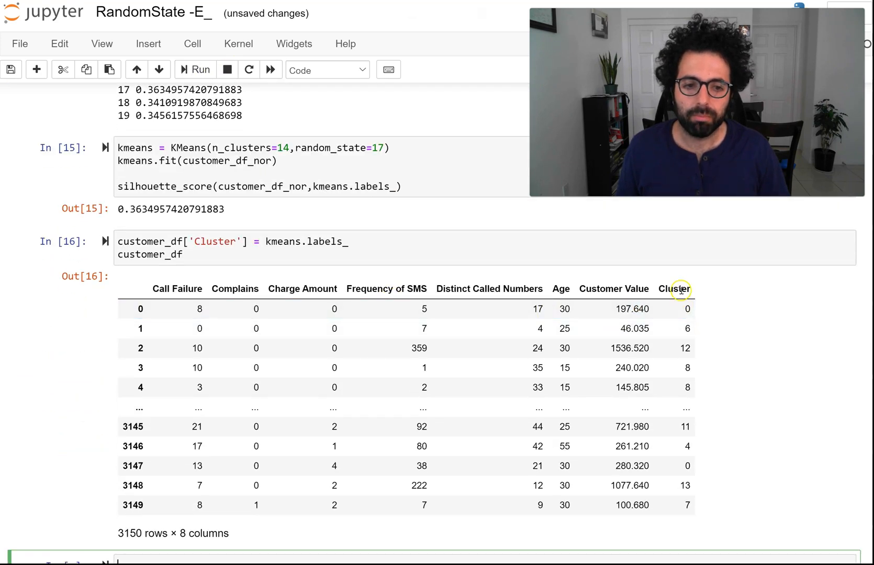
{"action": "mouse_move", "coordinate": [709, 471]}
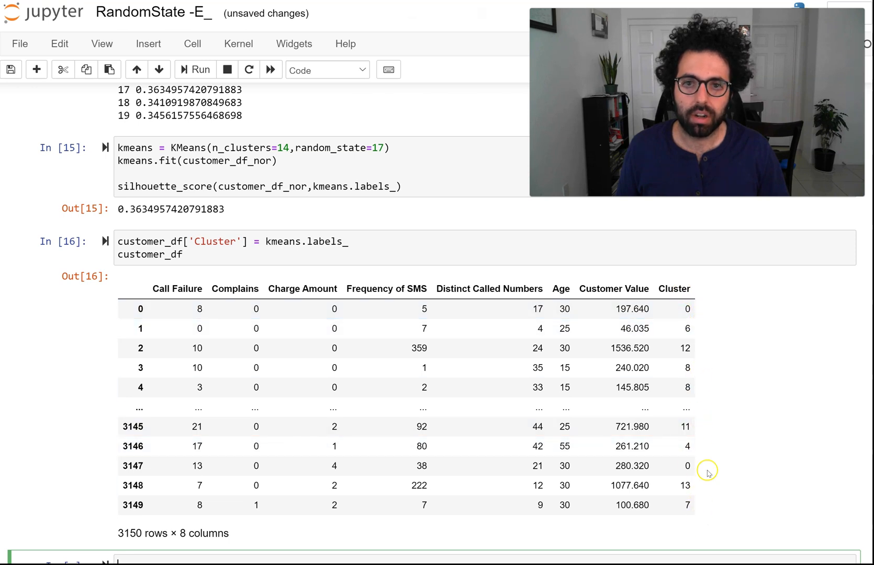
{"action": "mouse_move", "coordinate": [439, 169]}
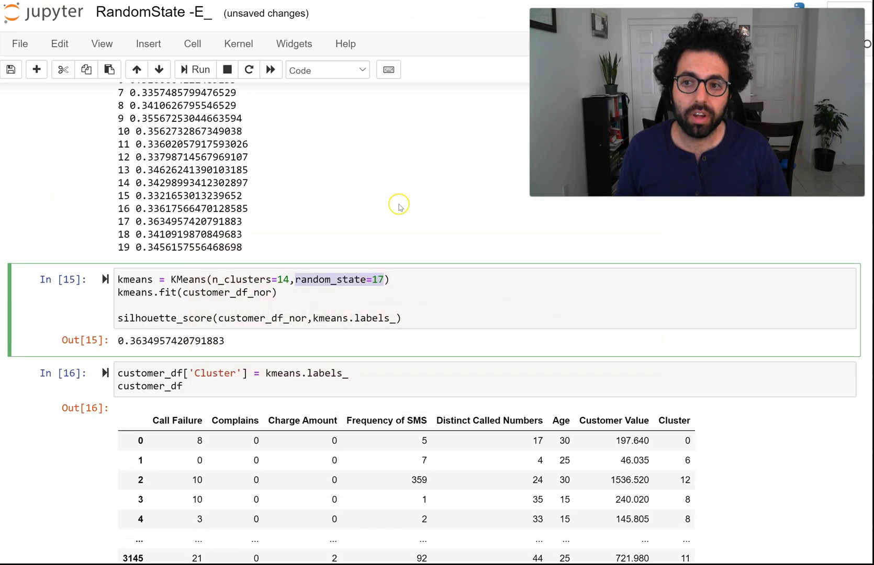
{"action": "scroll", "scroll_direction": "up", "scroll_amount": 3}
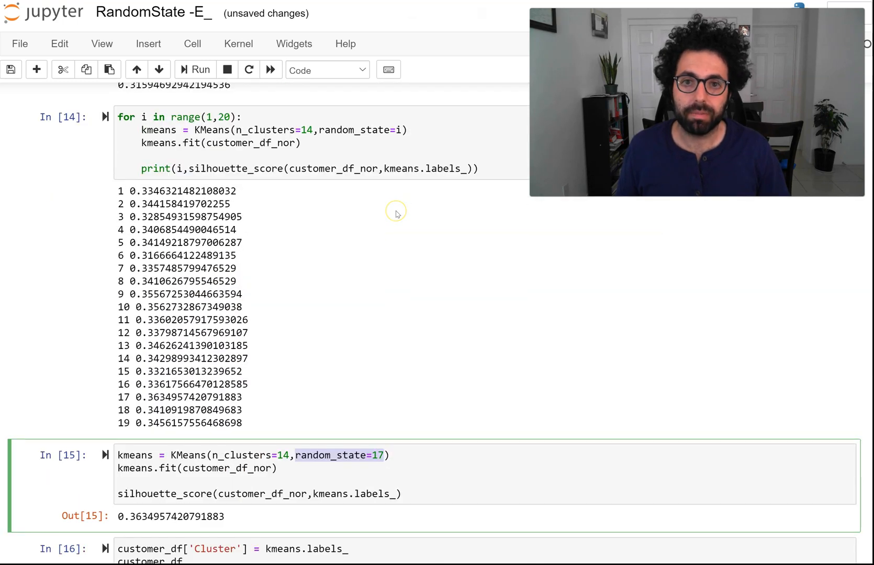
{"action": "mouse_move", "coordinate": [398, 213]}
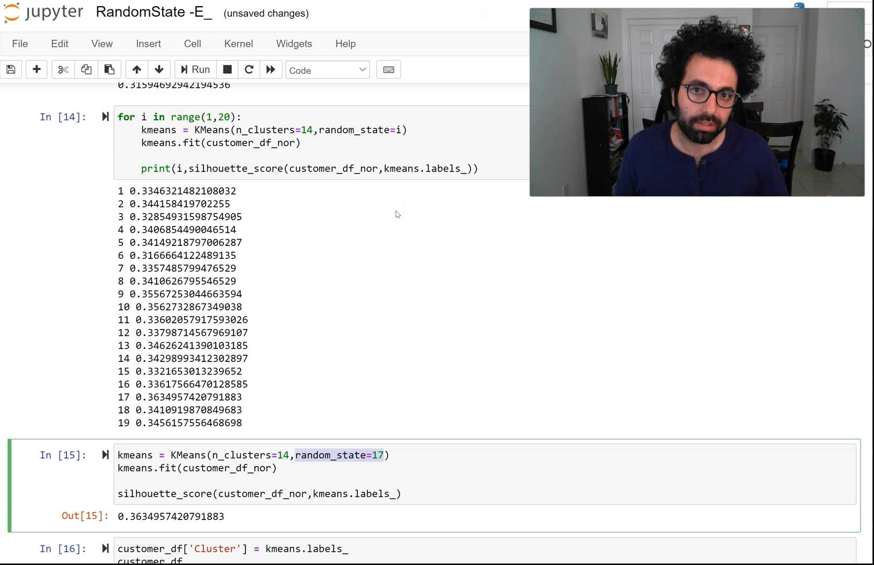
{"action": "mouse_move", "coordinate": [277, 149]}
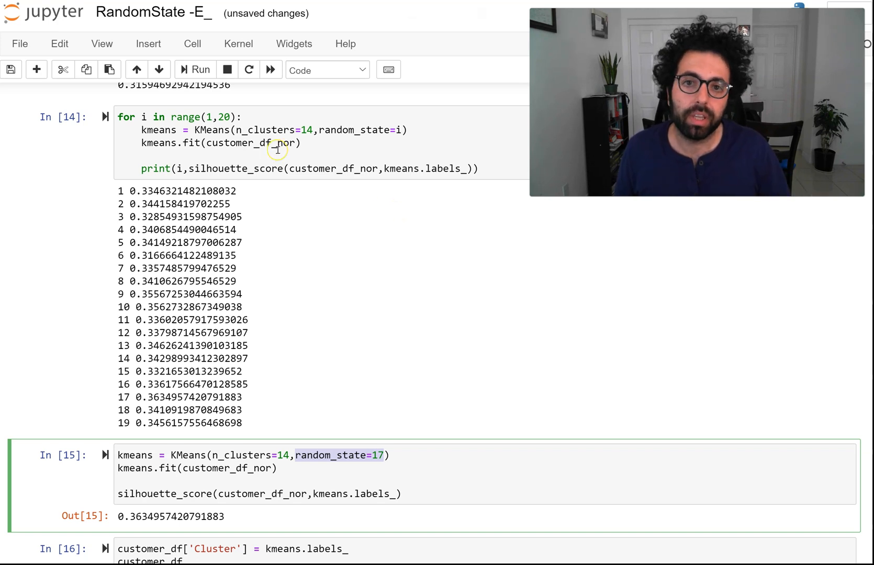